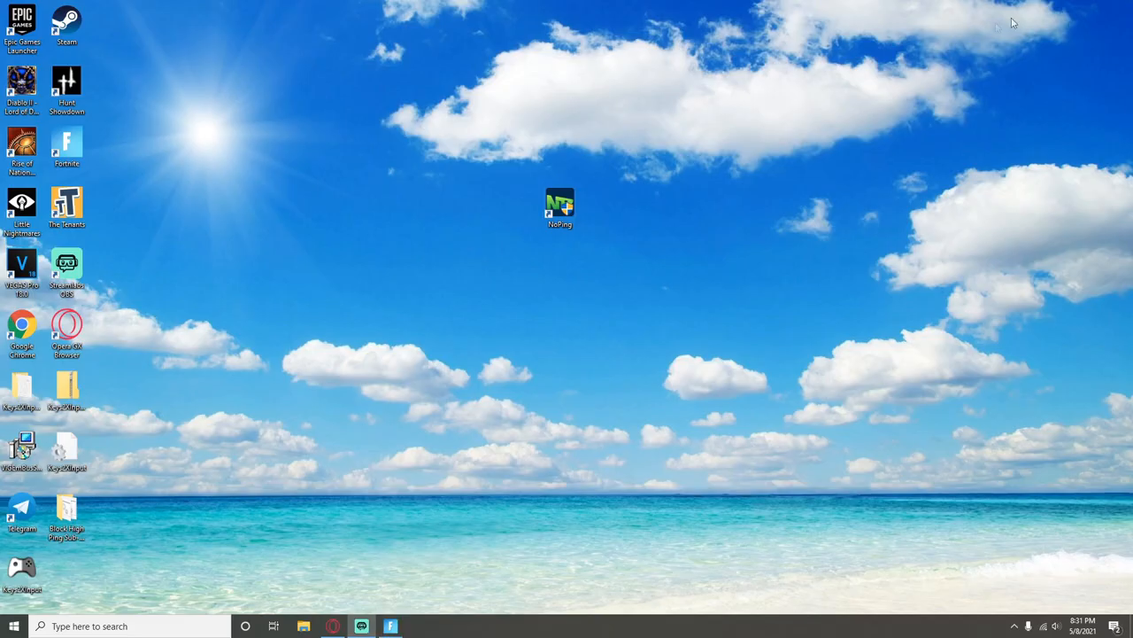
Launch NoPing, choose a Fortnite server and reach its settings panel
double_click(559, 209)
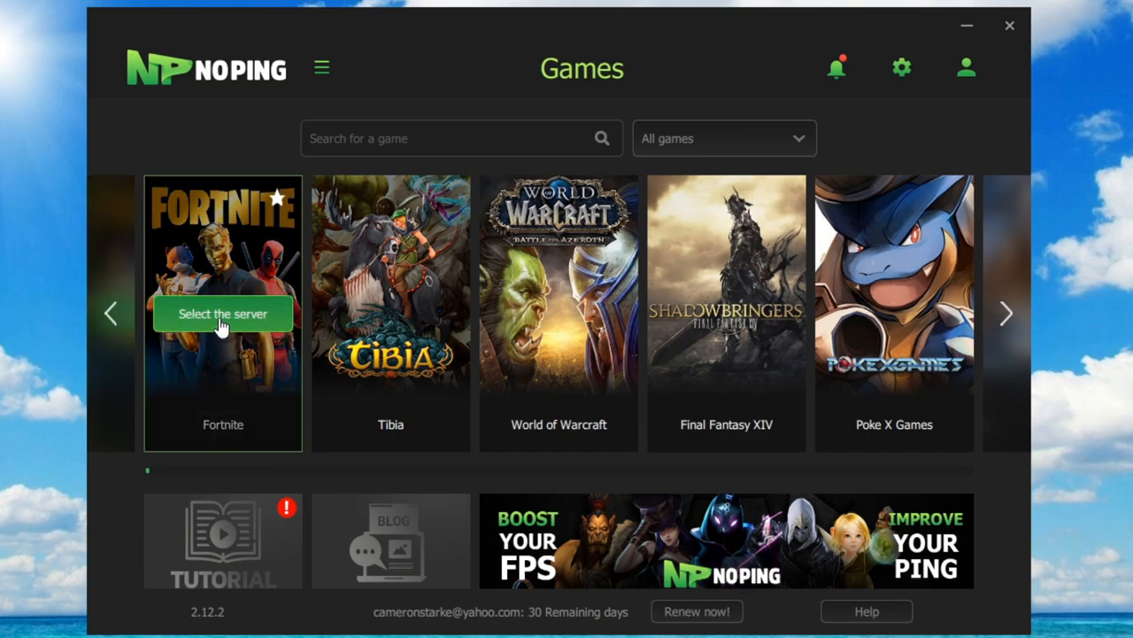
left_click(223, 313)
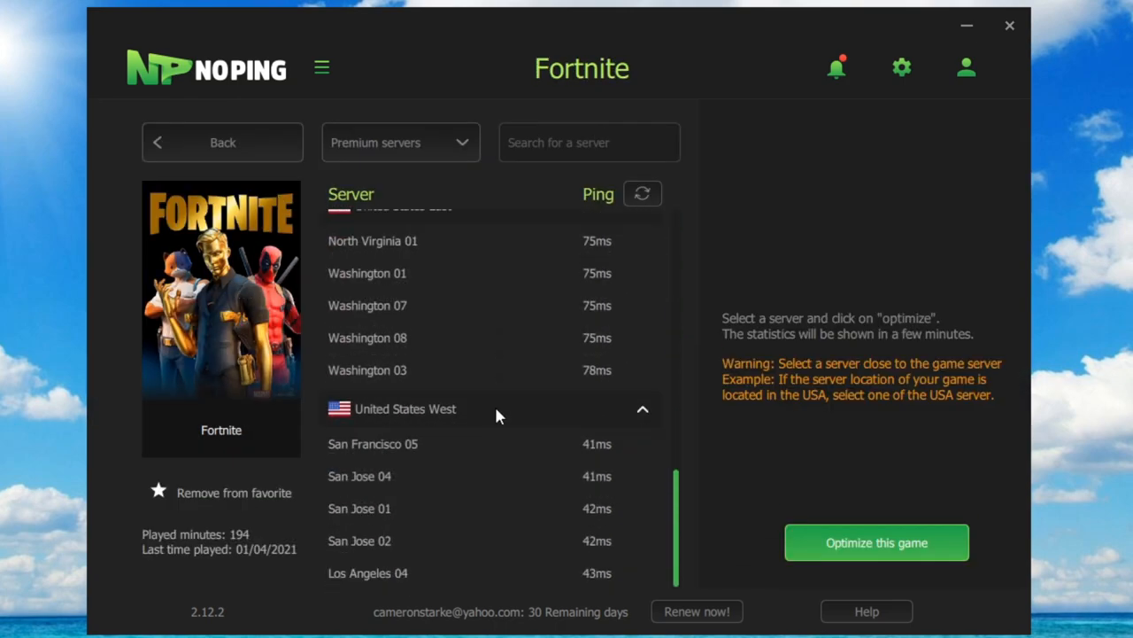
left_click(901, 67)
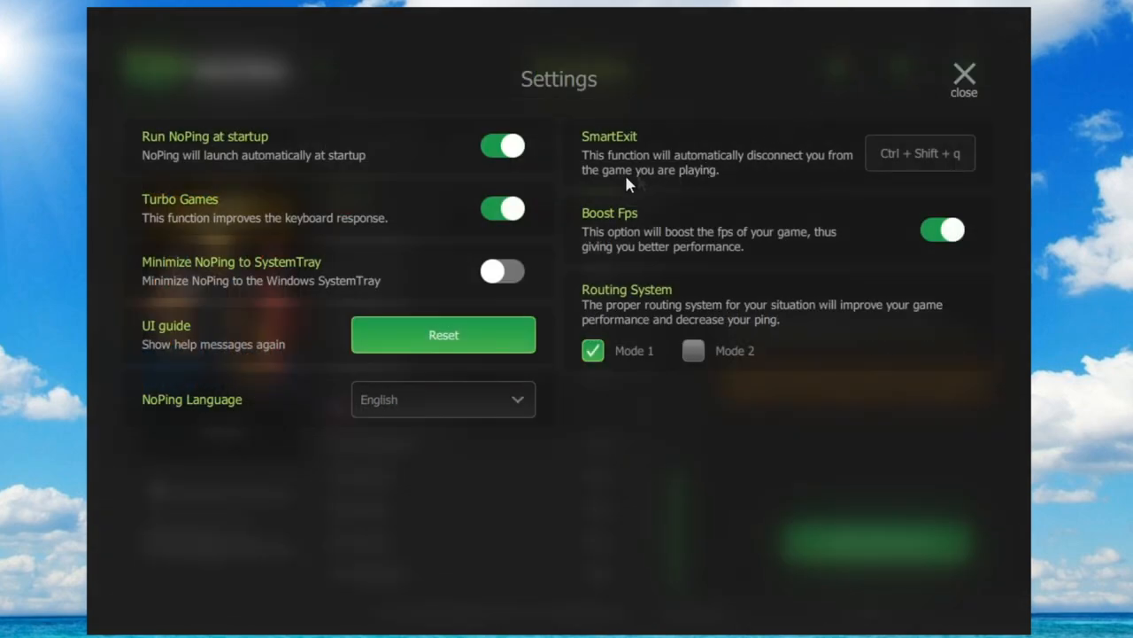
mouse_move(924, 227)
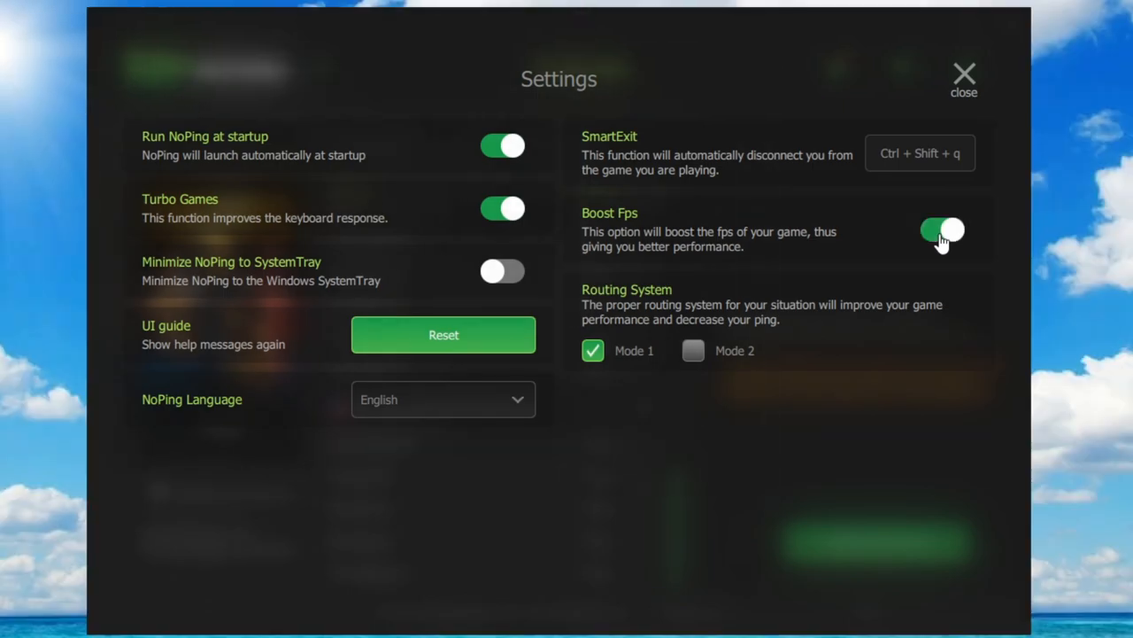
Toggle Boost Fps off and back on so it ends switched on
left_click(946, 230)
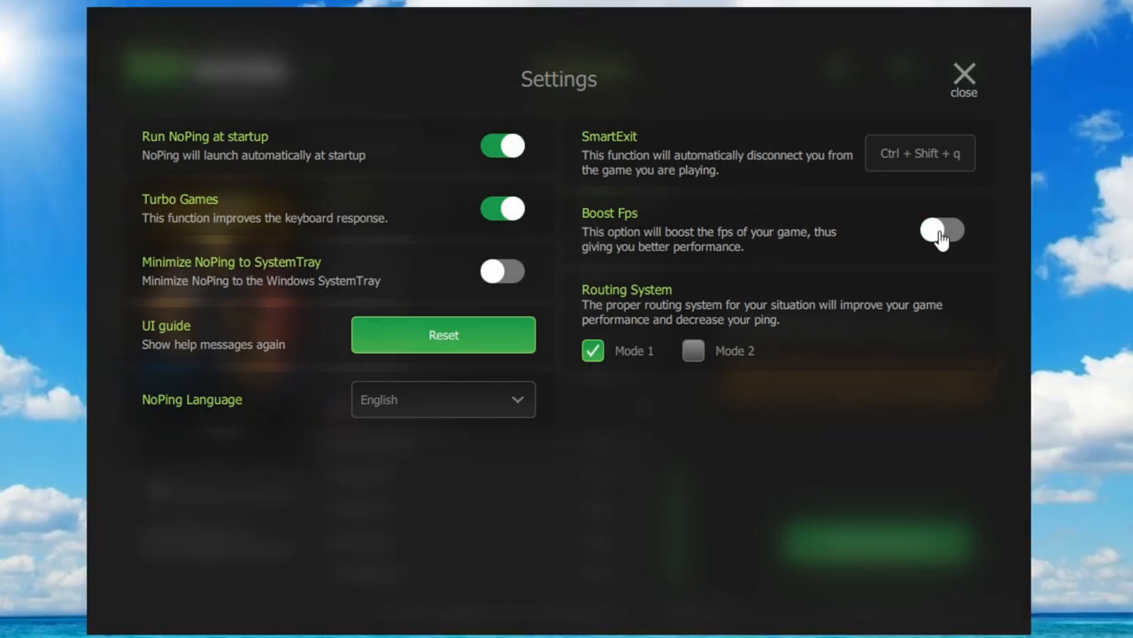
left_click(943, 230)
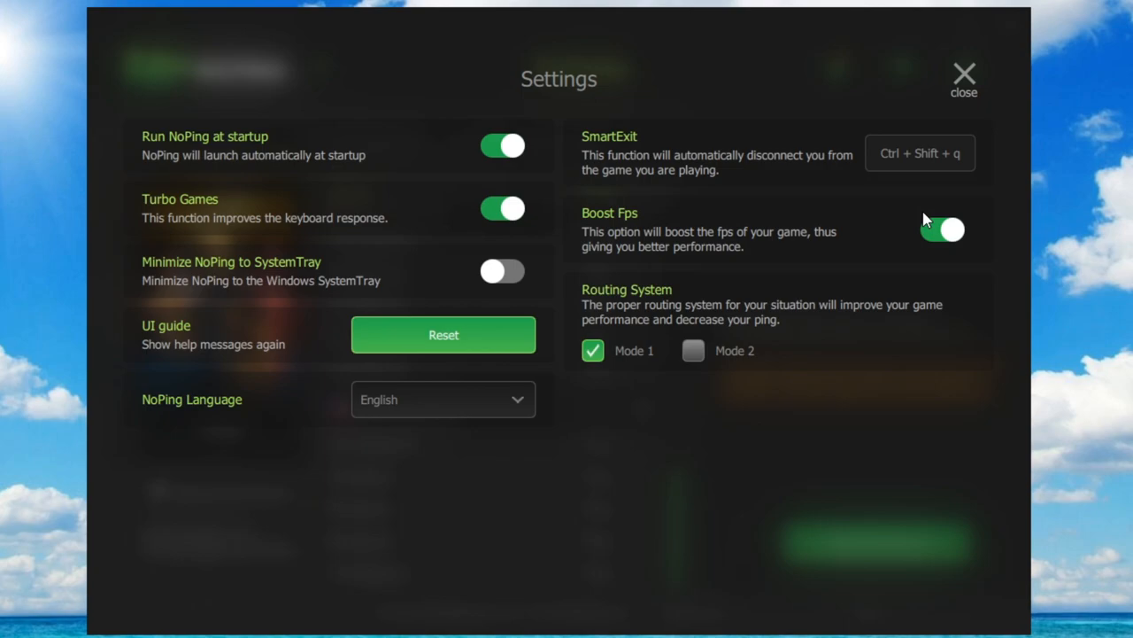
left_click(964, 74)
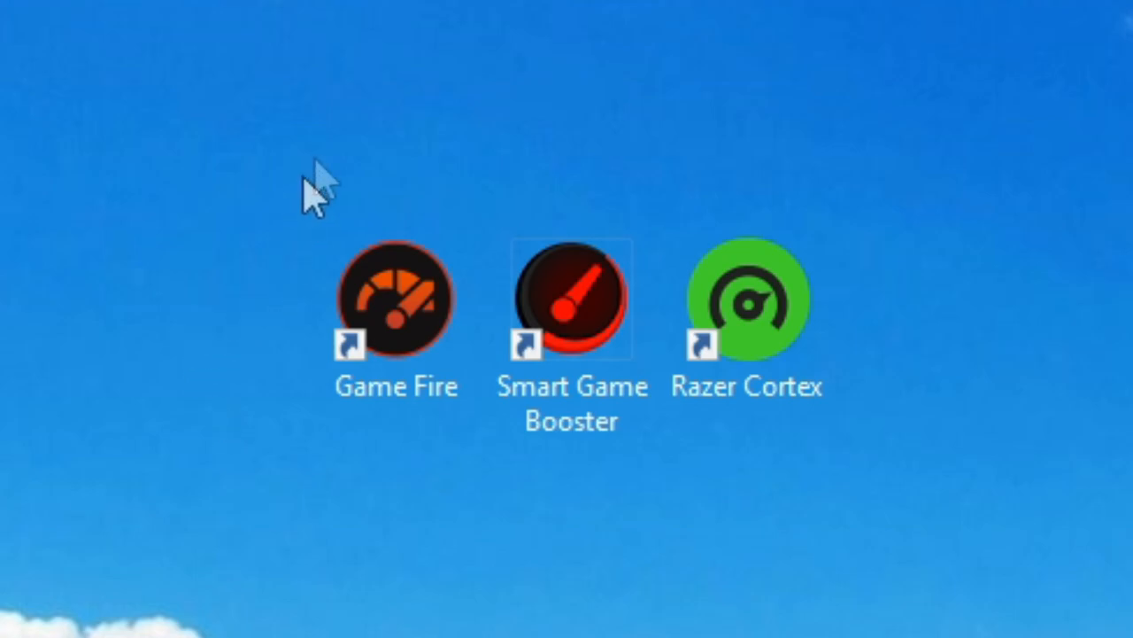
mouse_move(407, 478)
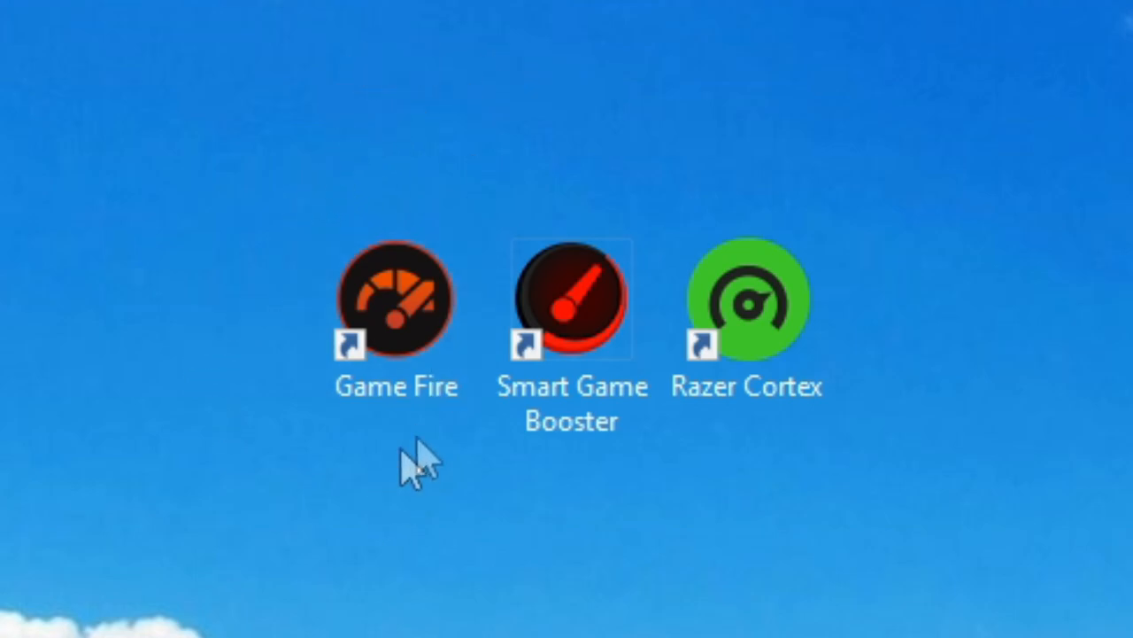
left_click(747, 301)
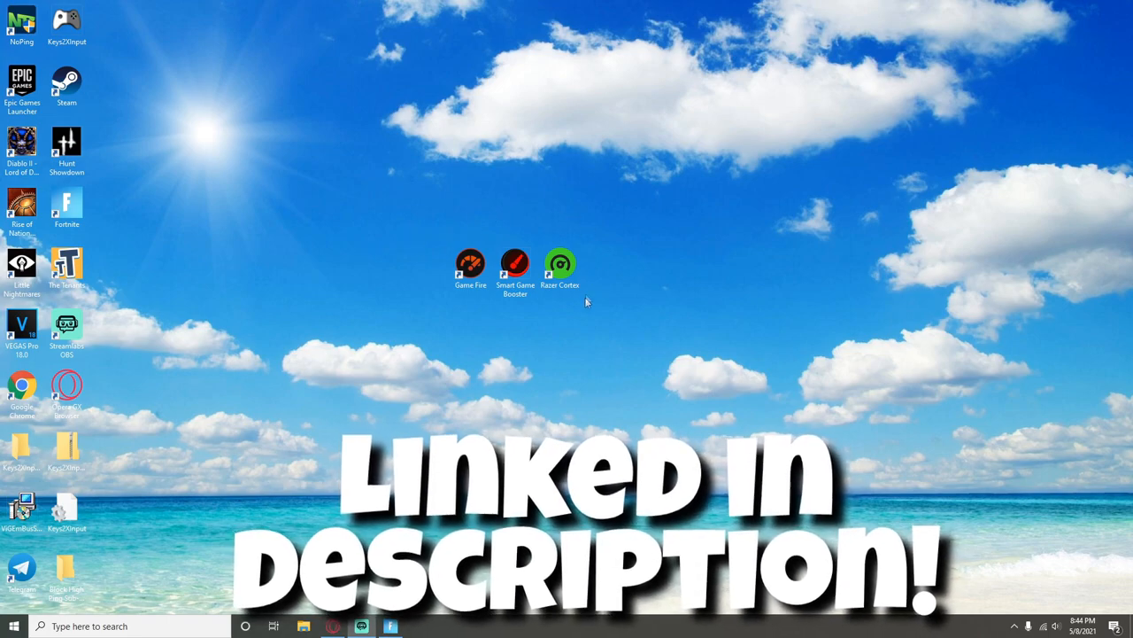
mouse_move(482, 331)
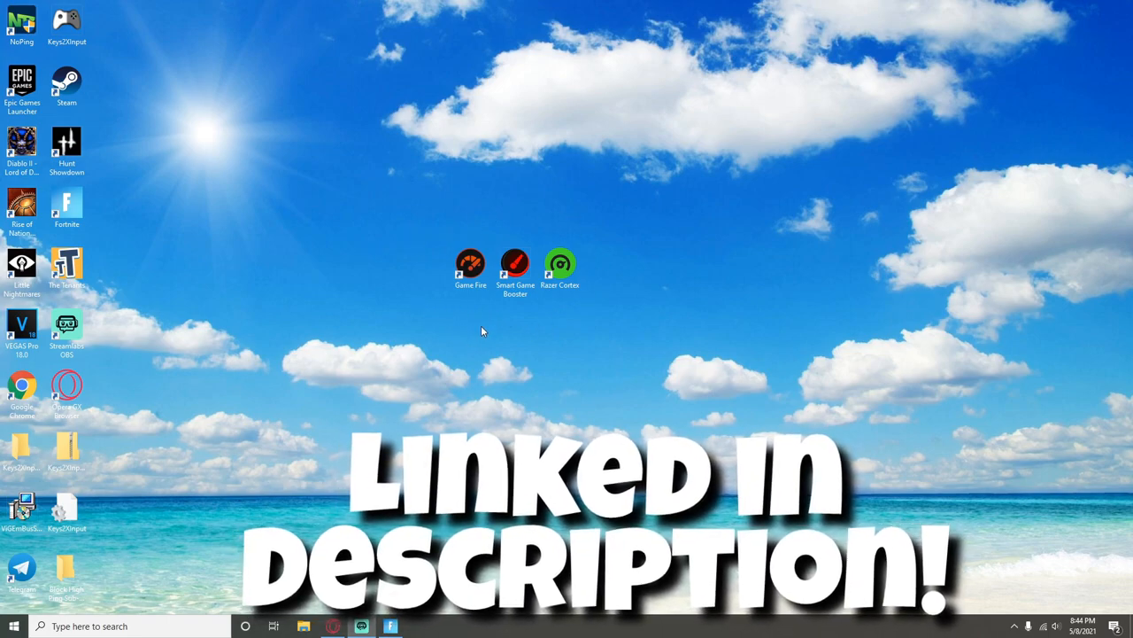
mouse_move(475, 200)
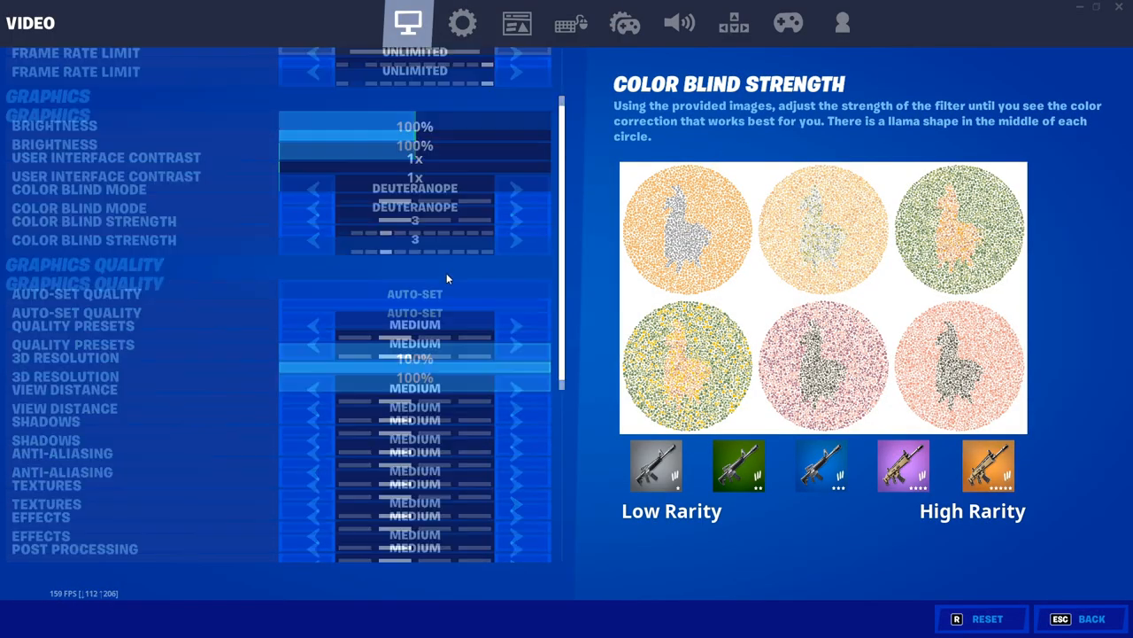
Scroll through Fortnite's video settings with Frame Rate Limit Unlimited
scroll("down", 3)
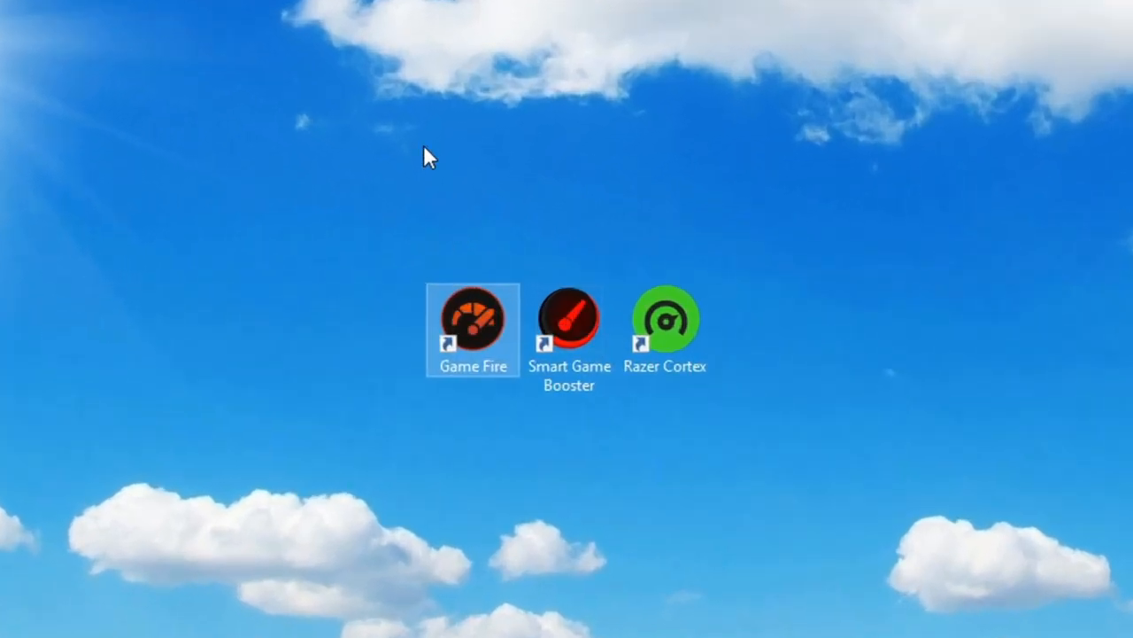
Launch Game Fire and search its game library for 'fortnite'
double_click(471, 323)
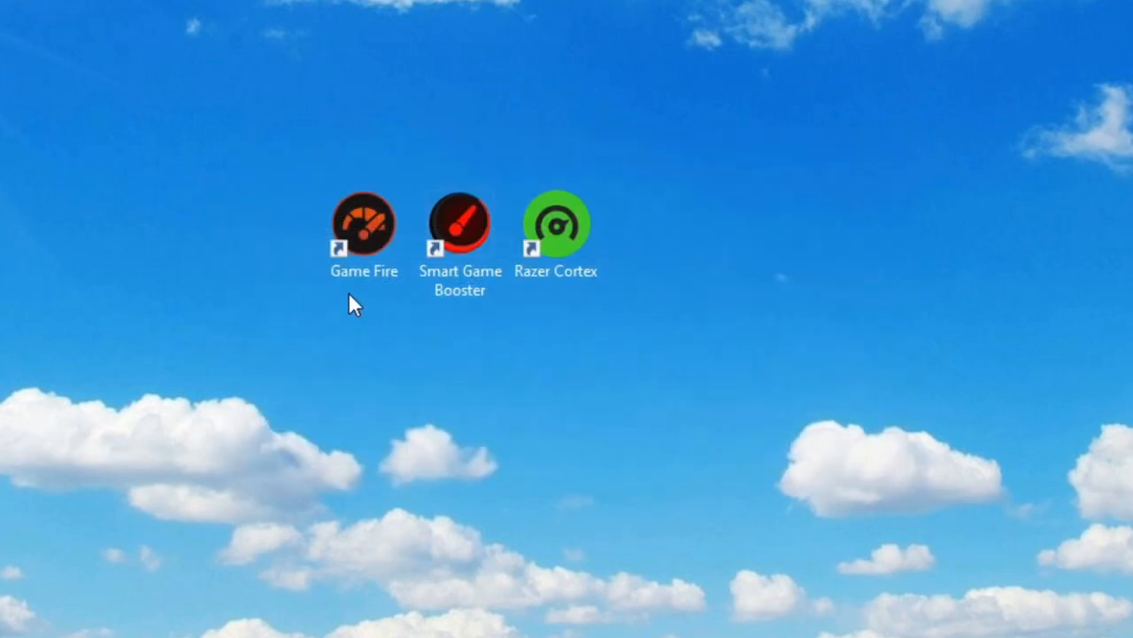
double_click(365, 221)
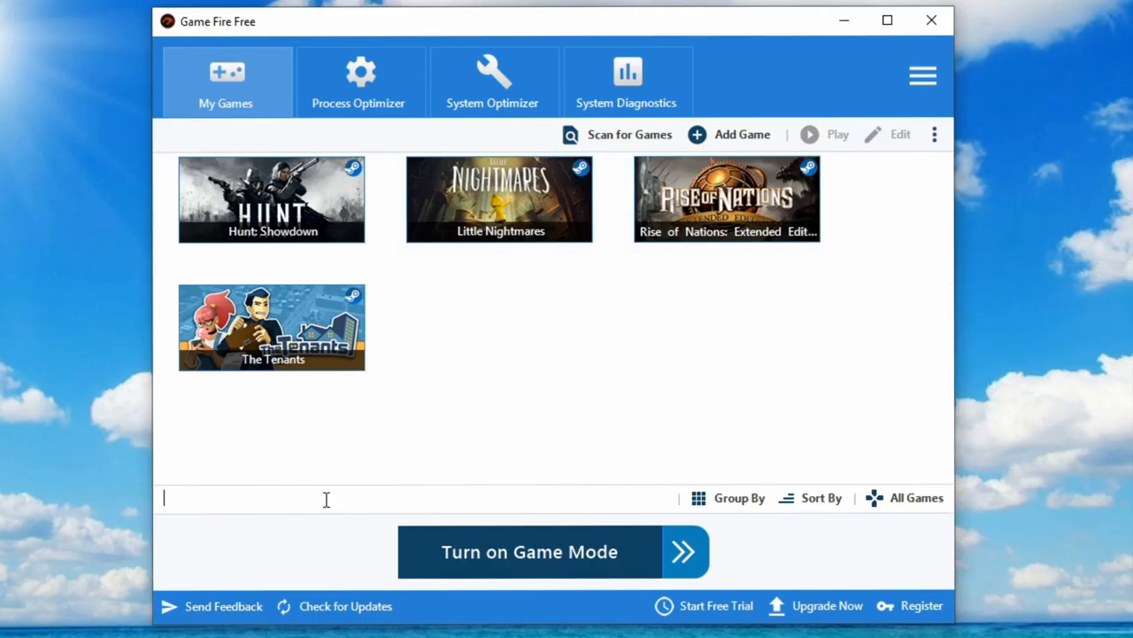
type("fortnite")
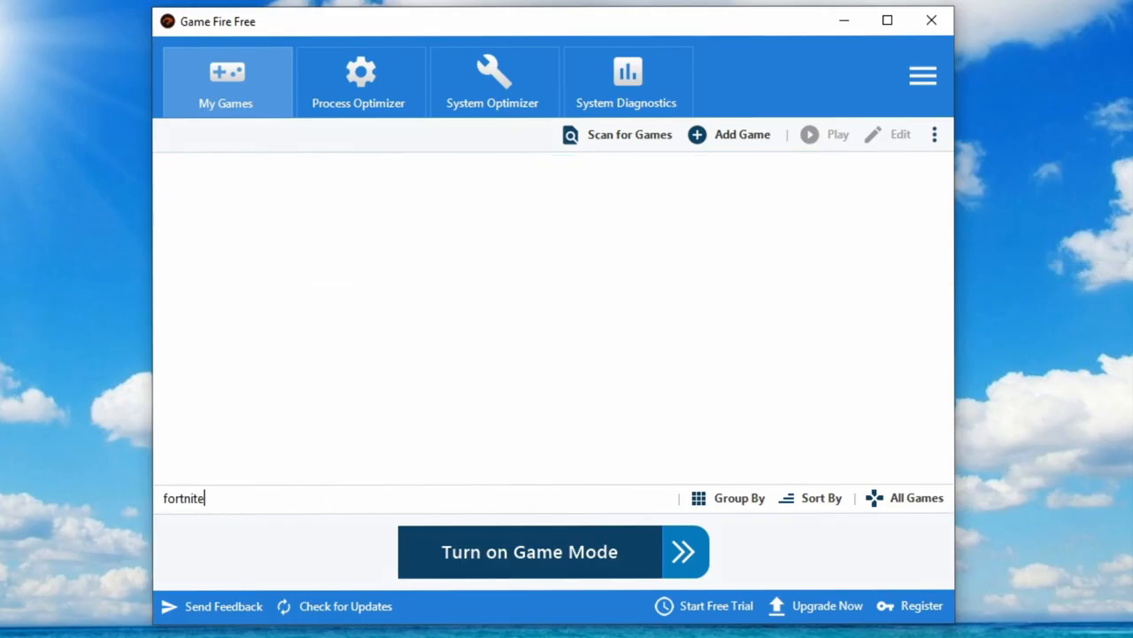
left_click(630, 135)
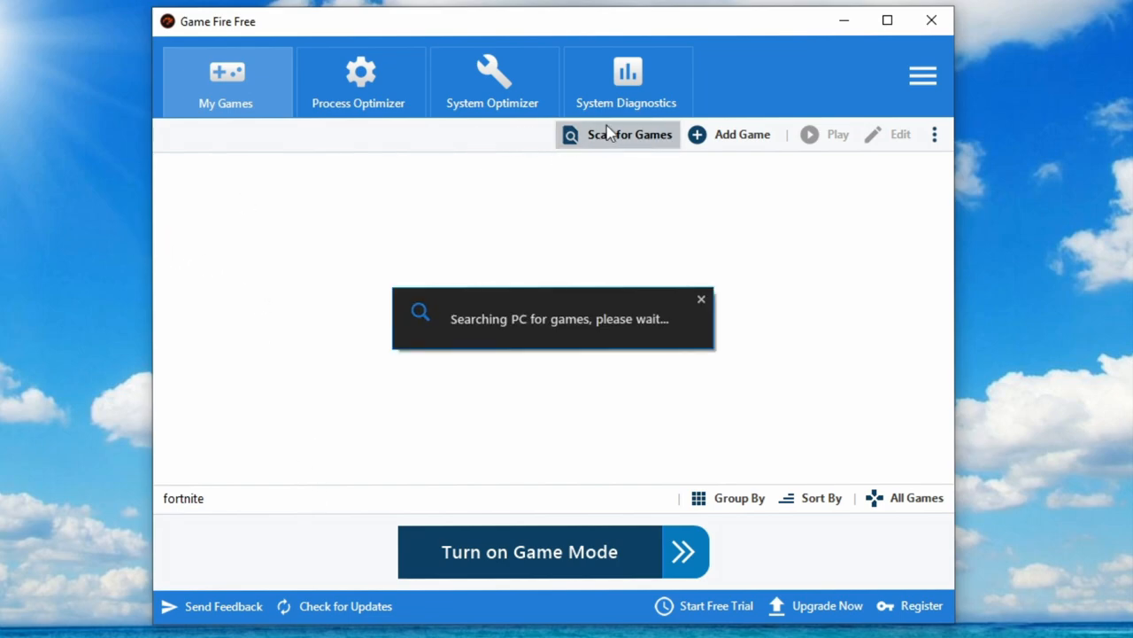
left_click(618, 135)
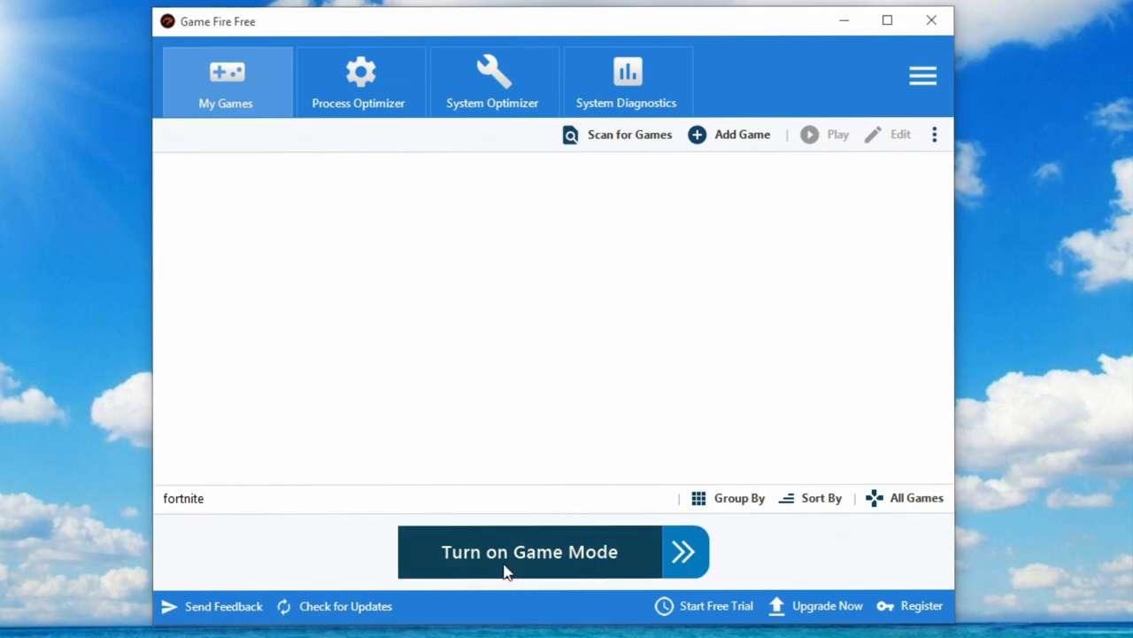
Turn on Game Mode and confirm its process selection
left_click(531, 553)
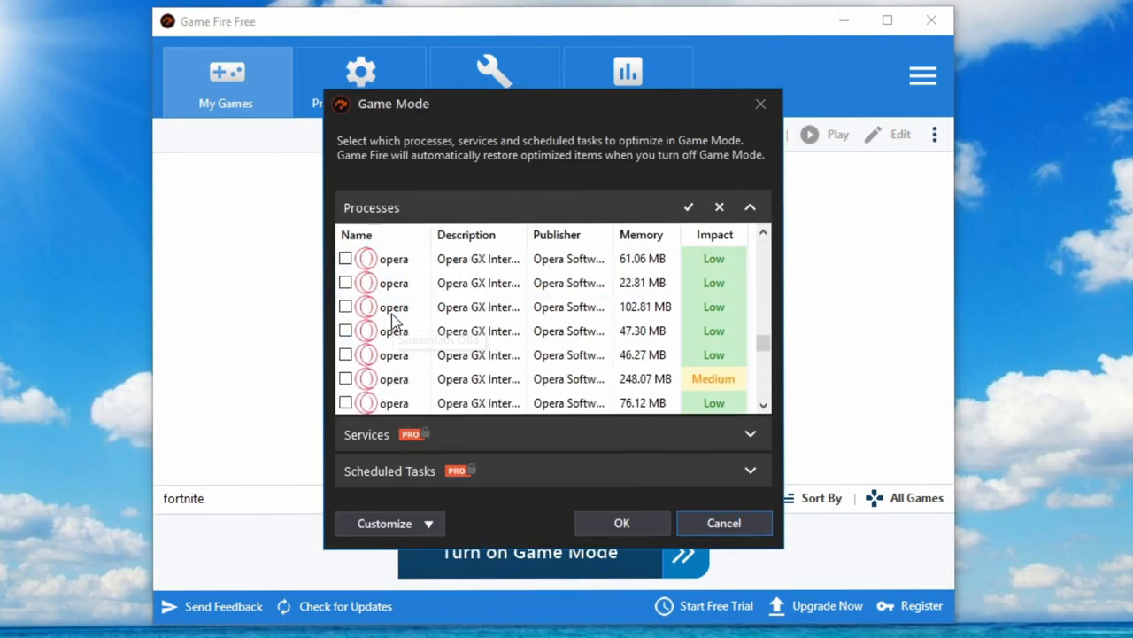
scroll("down", 3)
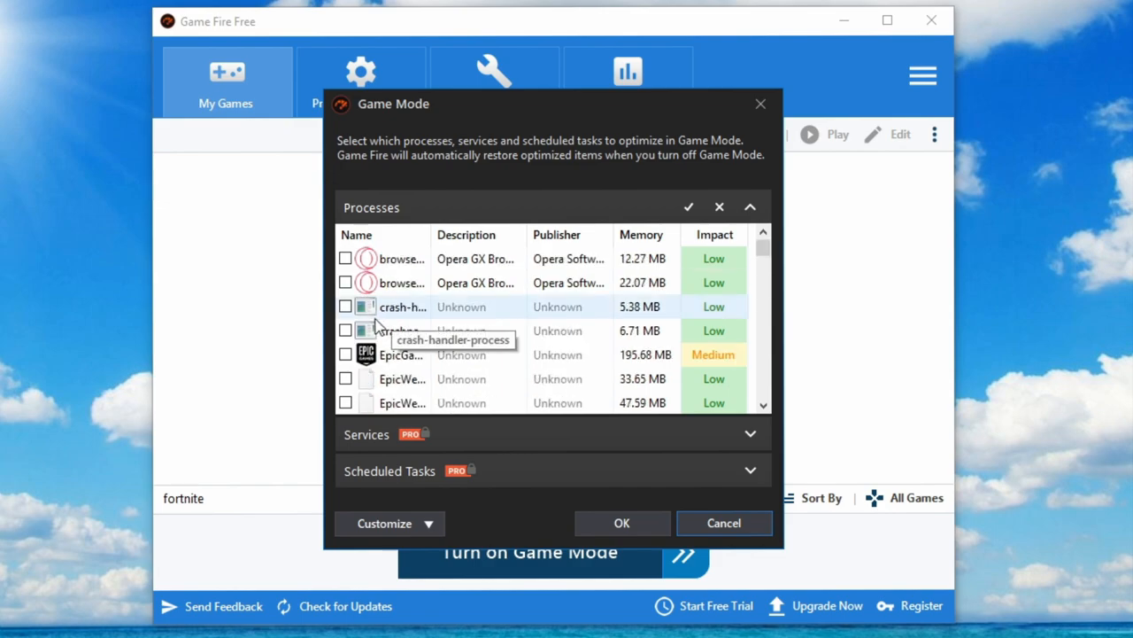
mouse_move(368, 259)
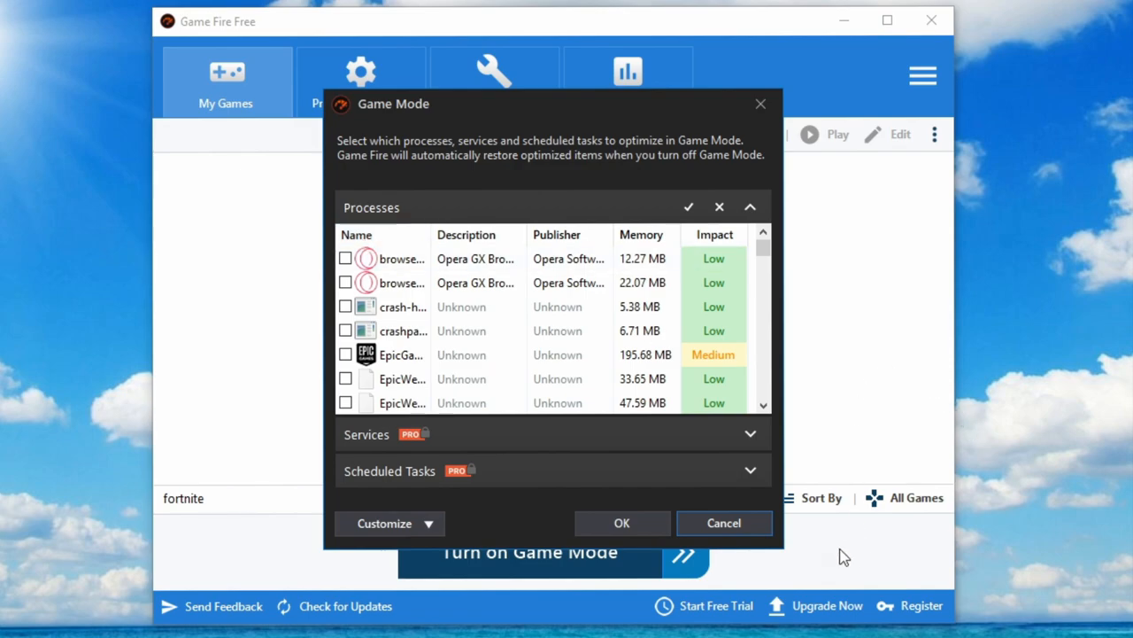
left_click(622, 523)
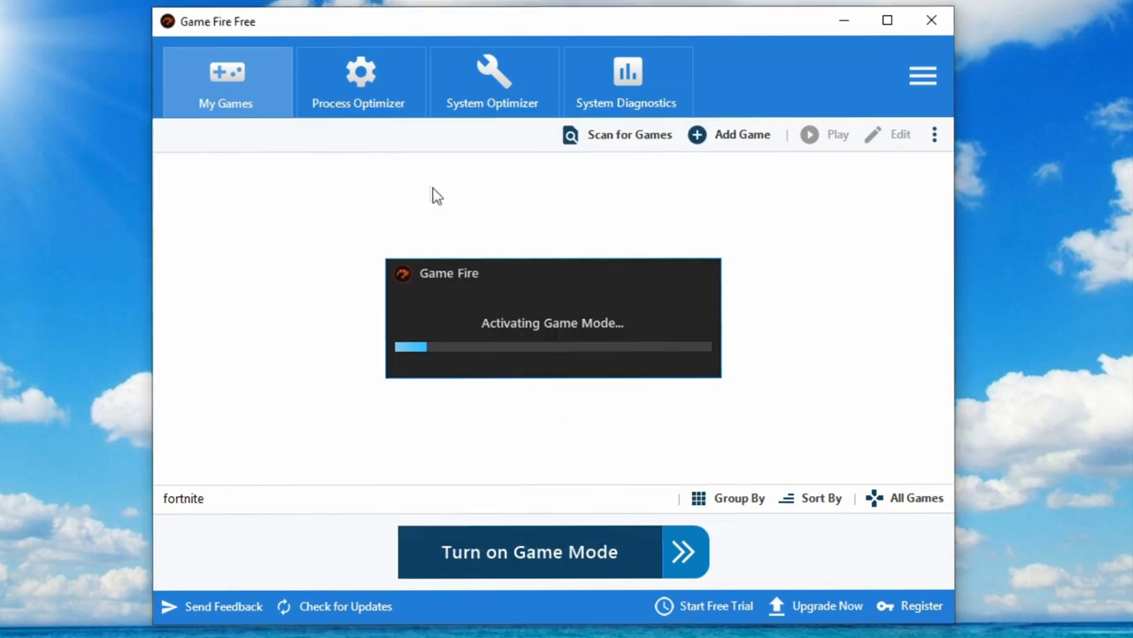
mouse_move(482, 252)
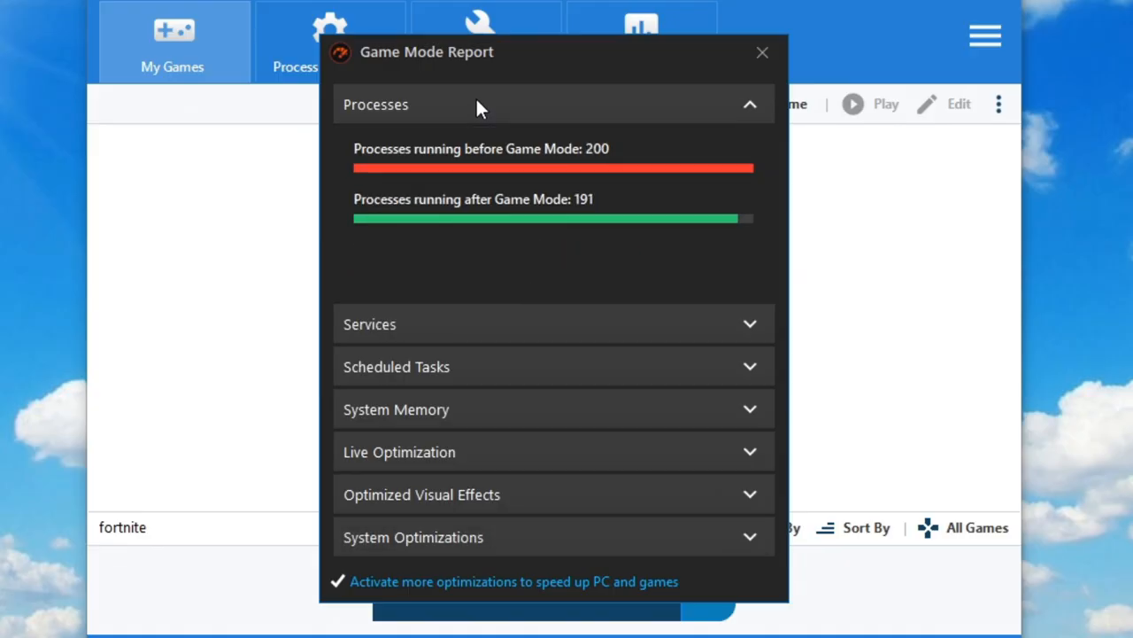
mouse_move(467, 106)
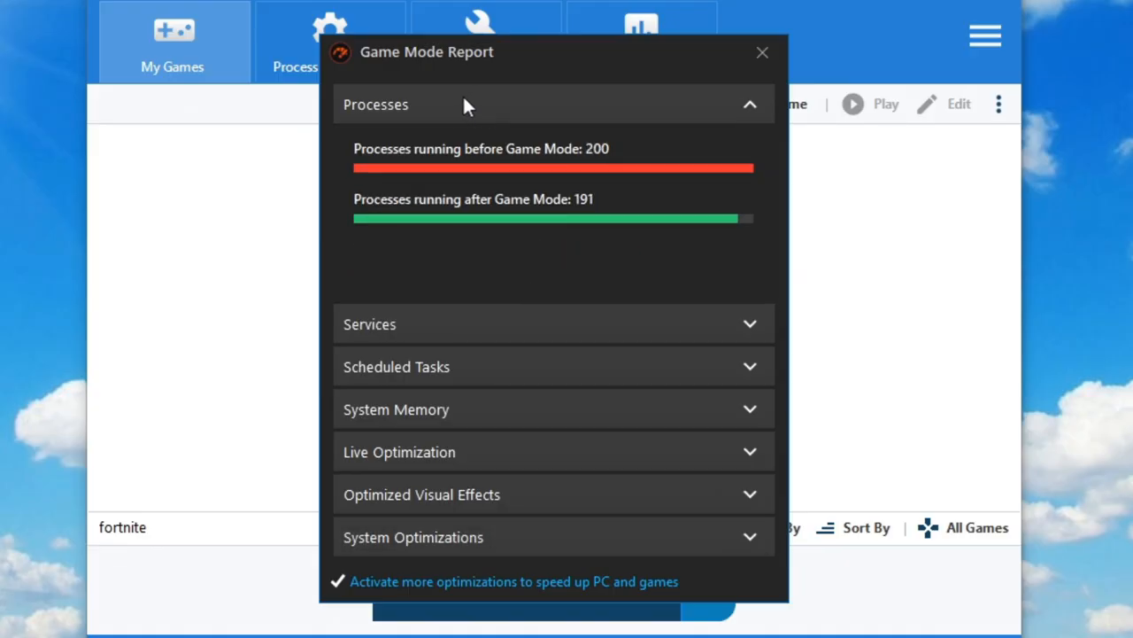
mouse_move(761, 53)
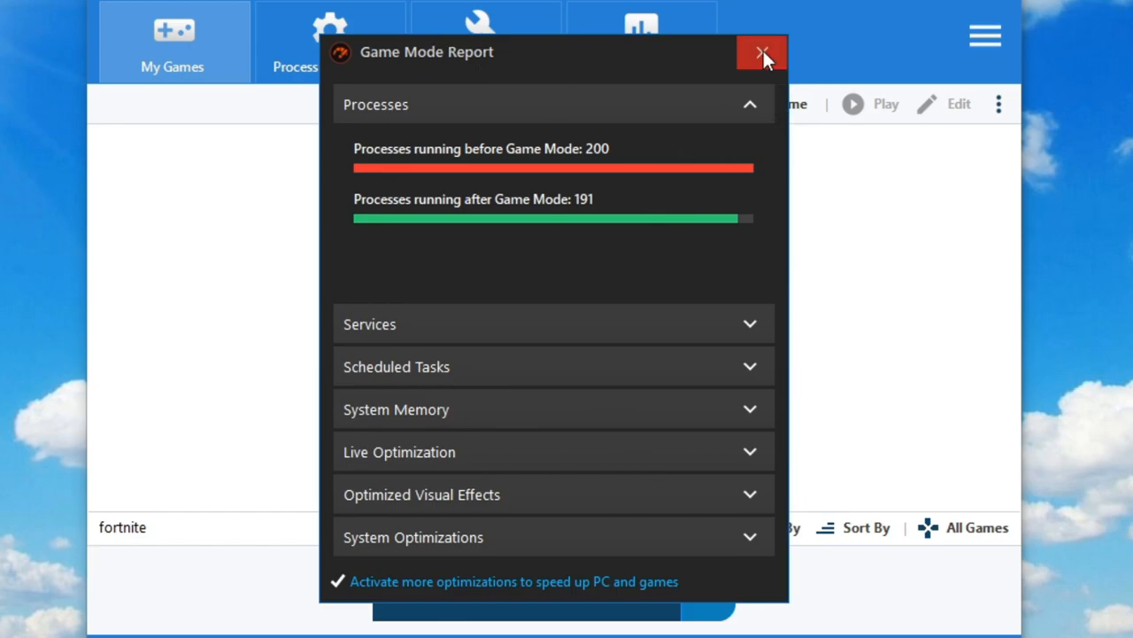
Close the Game Mode Report before the Fortnite test run
left_click(761, 53)
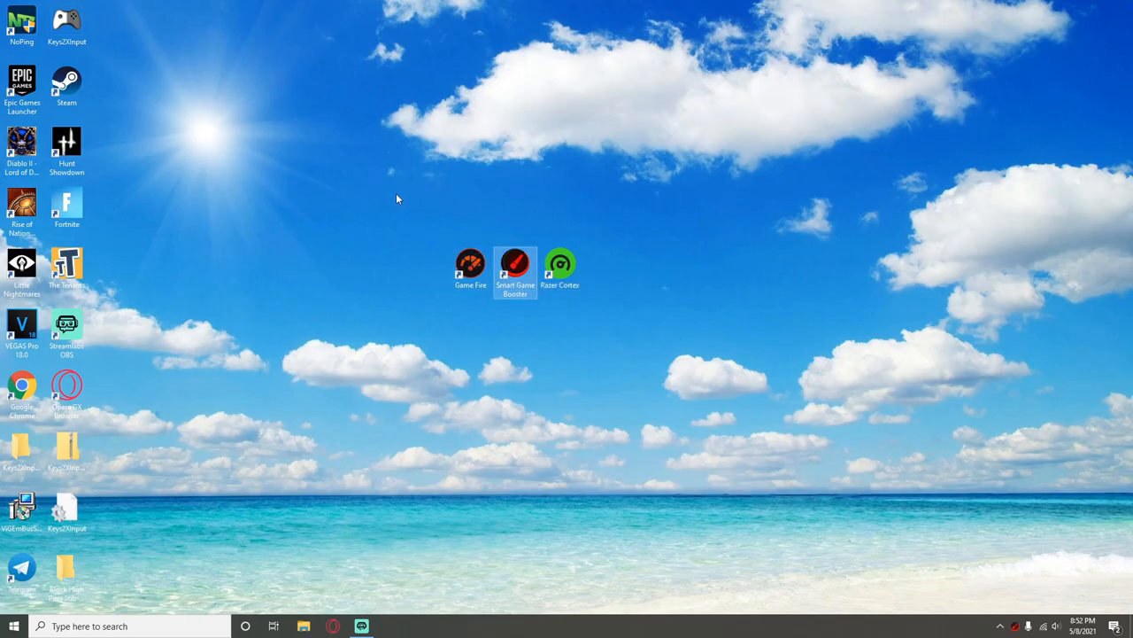
Launch Smart Game Booster and pick Fortnite on the Boost page to launch after boosting
double_click(512, 263)
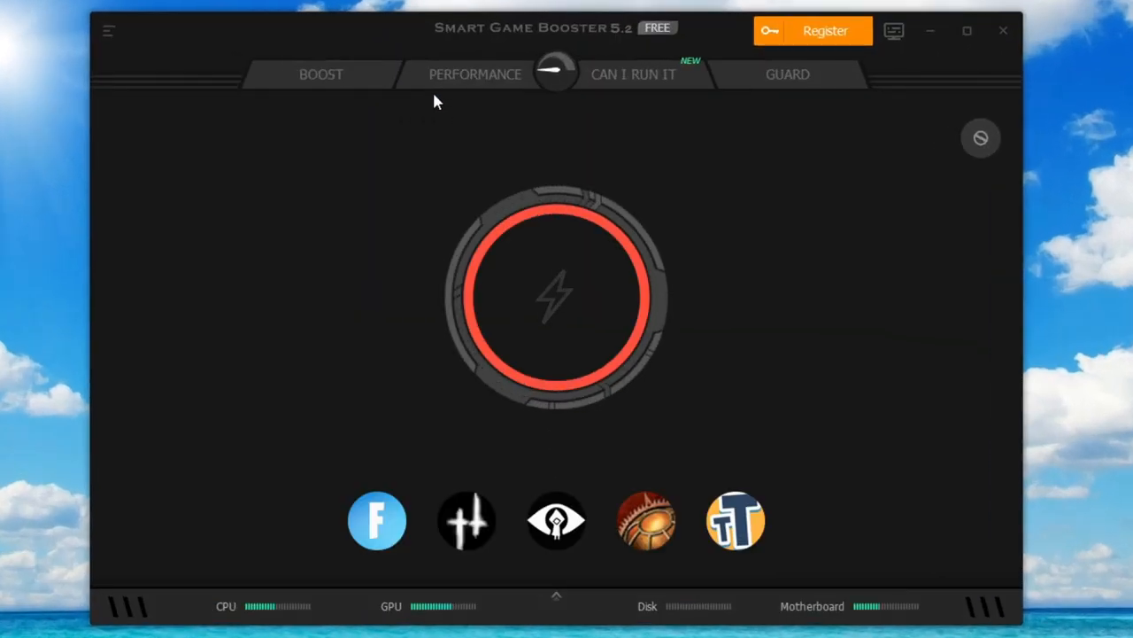
left_click(318, 75)
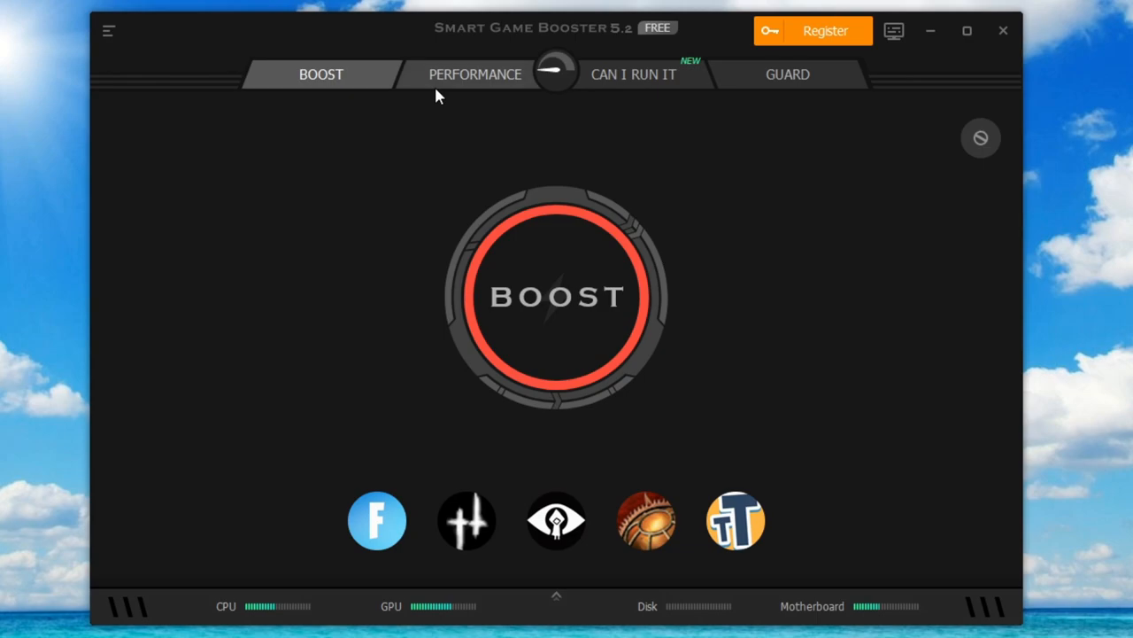
mouse_move(303, 145)
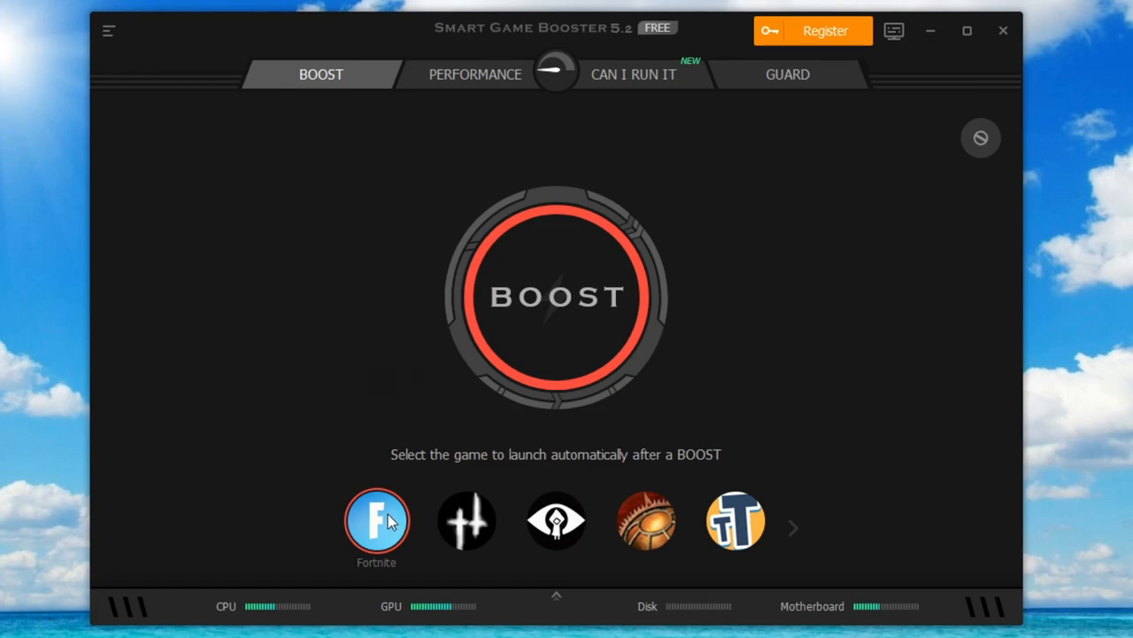
mouse_move(372, 540)
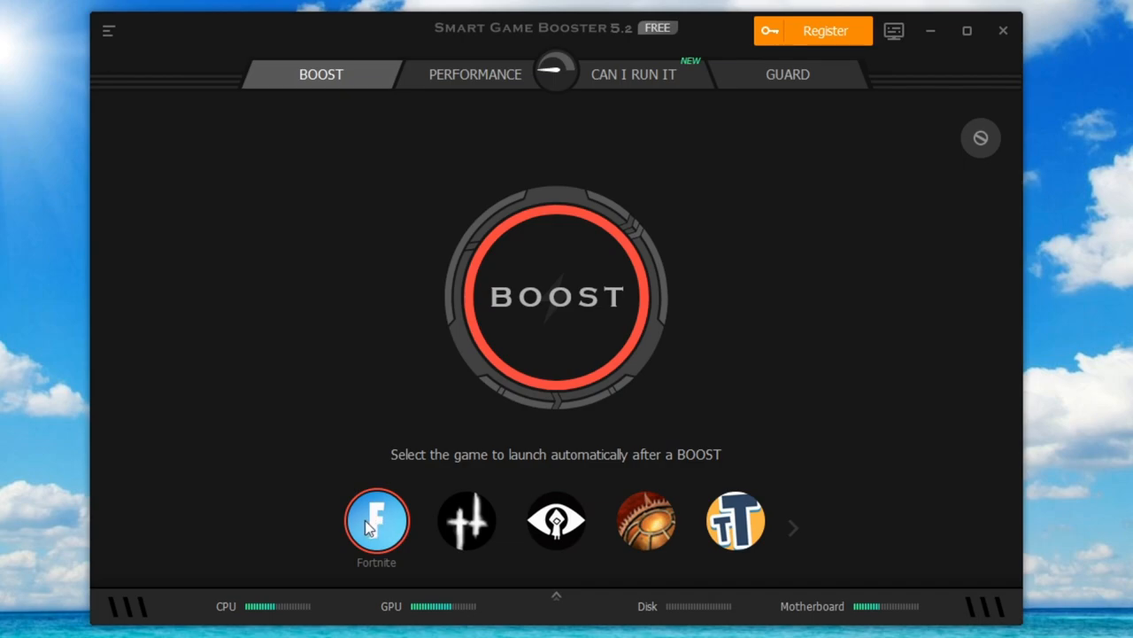
left_click(556, 294)
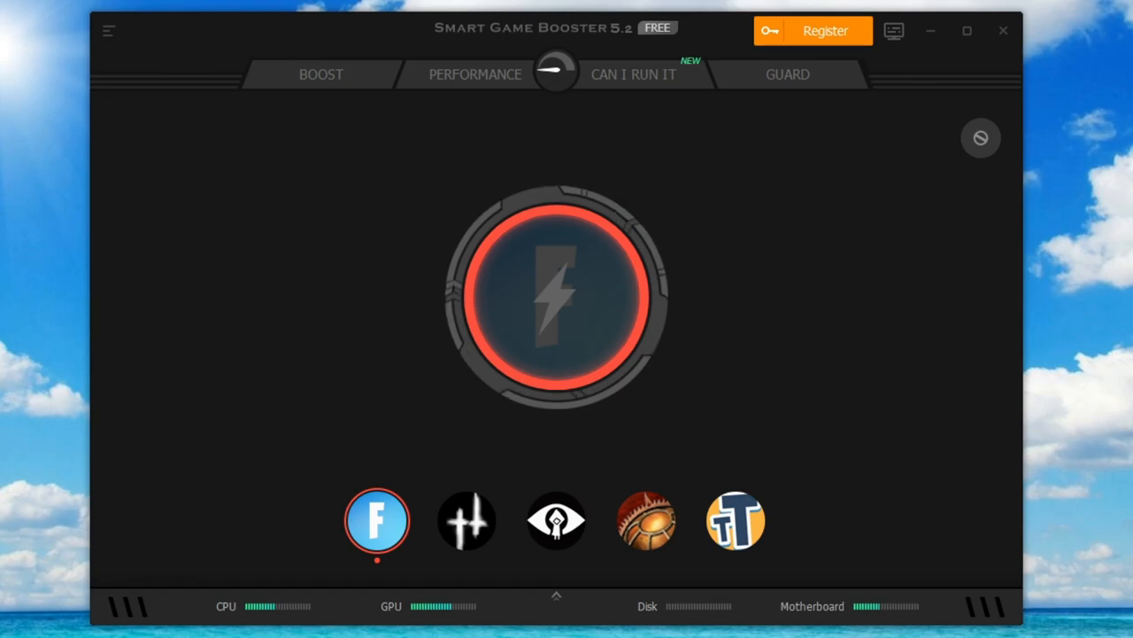
Run the boost, reaching +24% performance with CPU 28% reduced and 556.0 MB RAM released
left_click(556, 294)
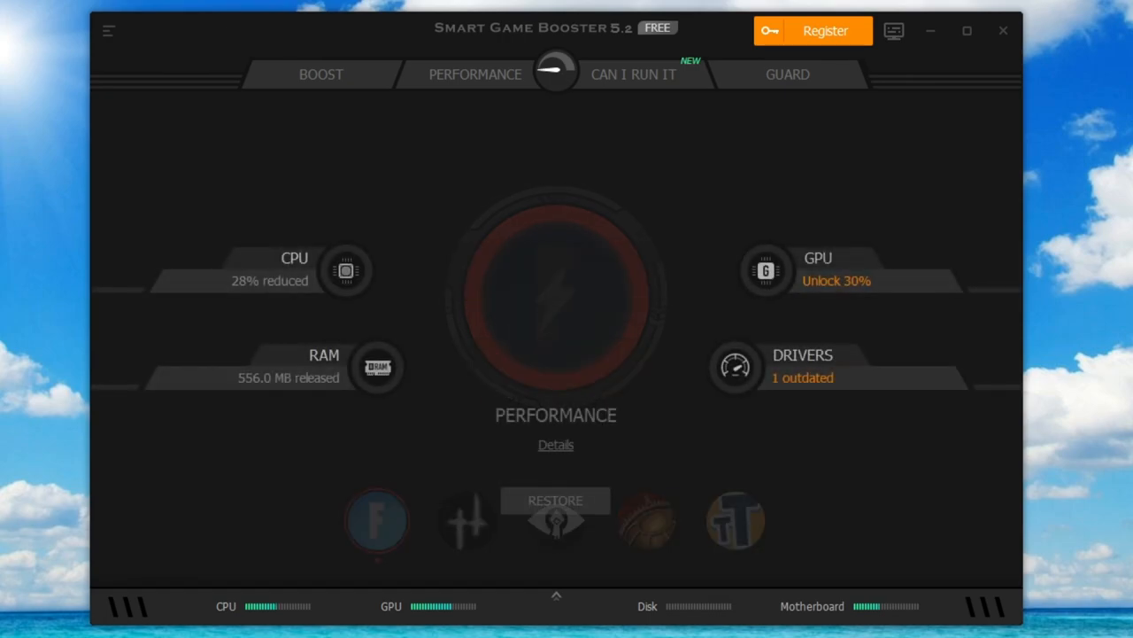
left_click(999, 32)
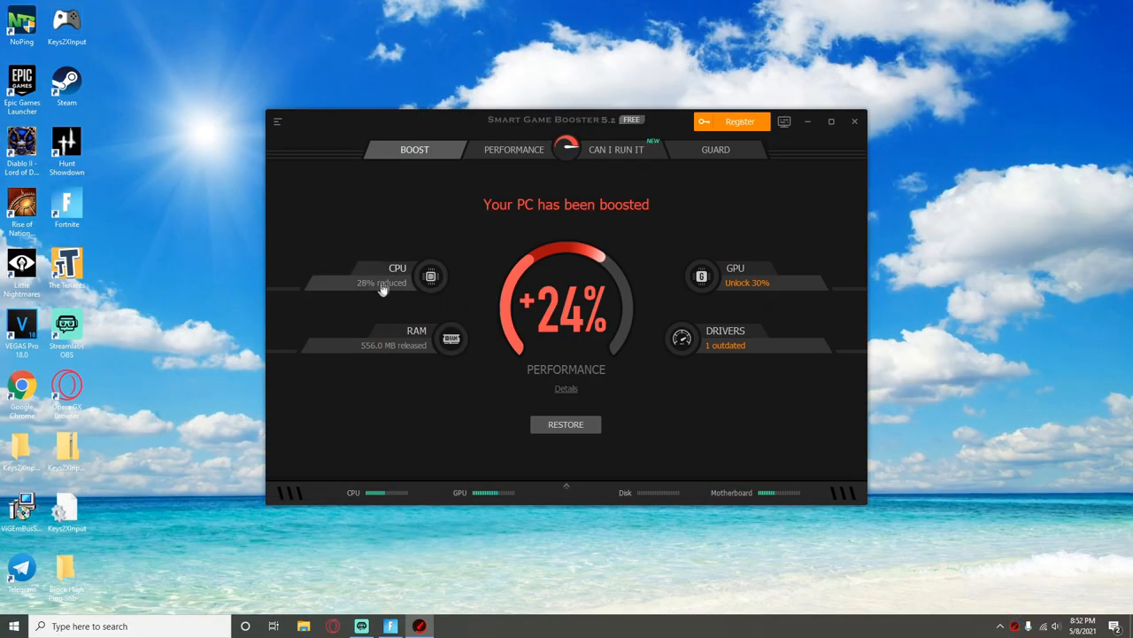
mouse_move(712, 345)
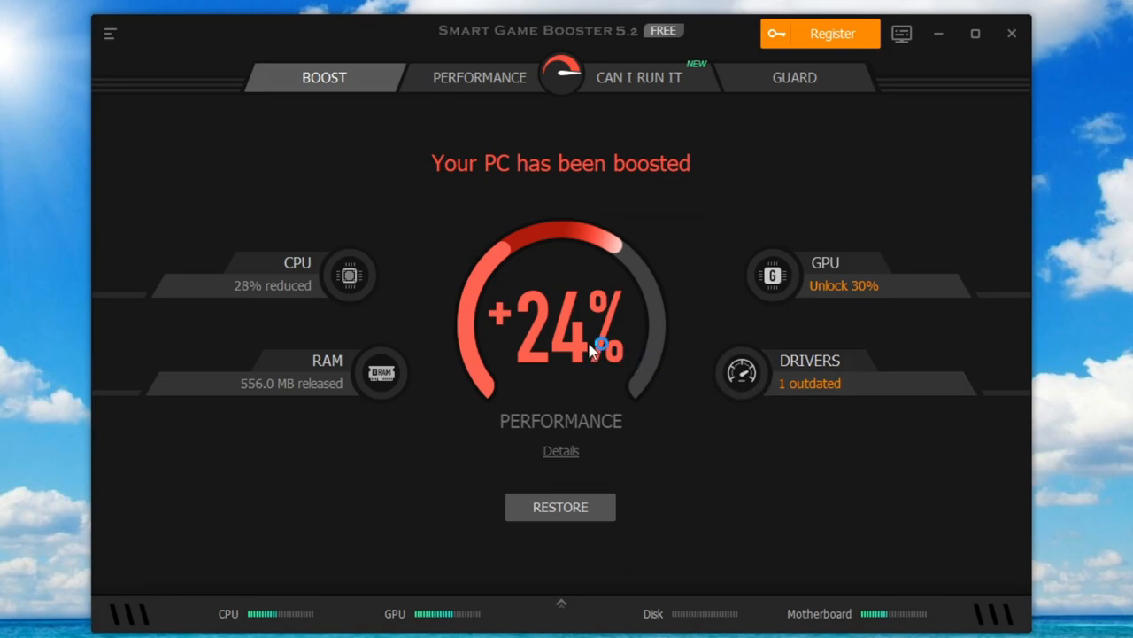
mouse_move(381, 248)
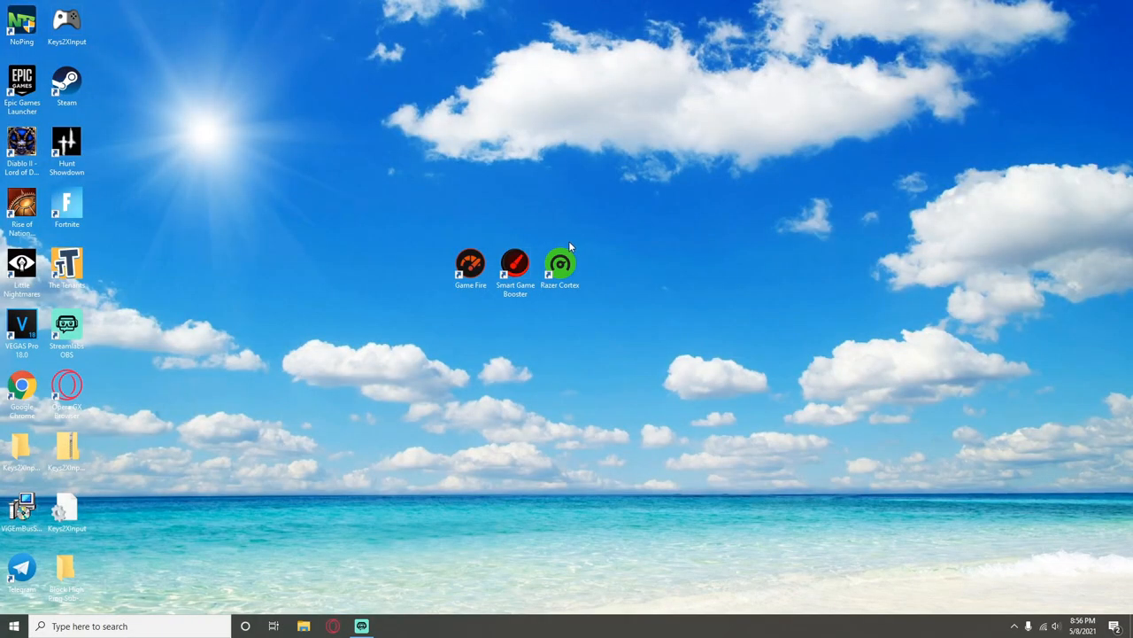
mouse_move(560, 266)
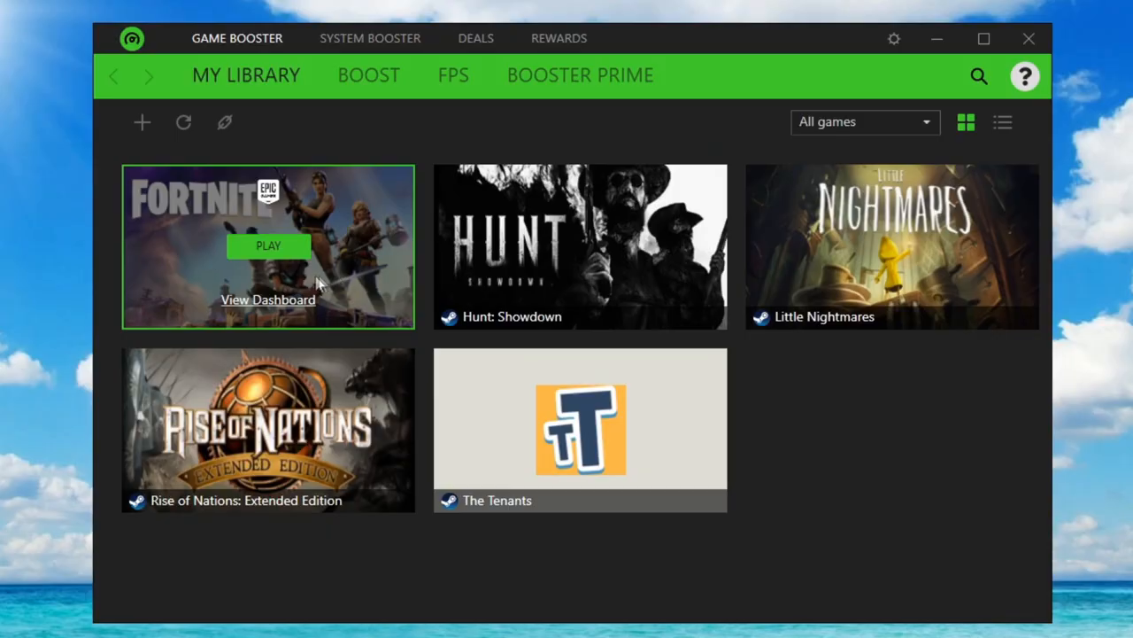
Reach Fortnite's Boost page in Razer Cortex and scroll its Specials list
left_click(368, 75)
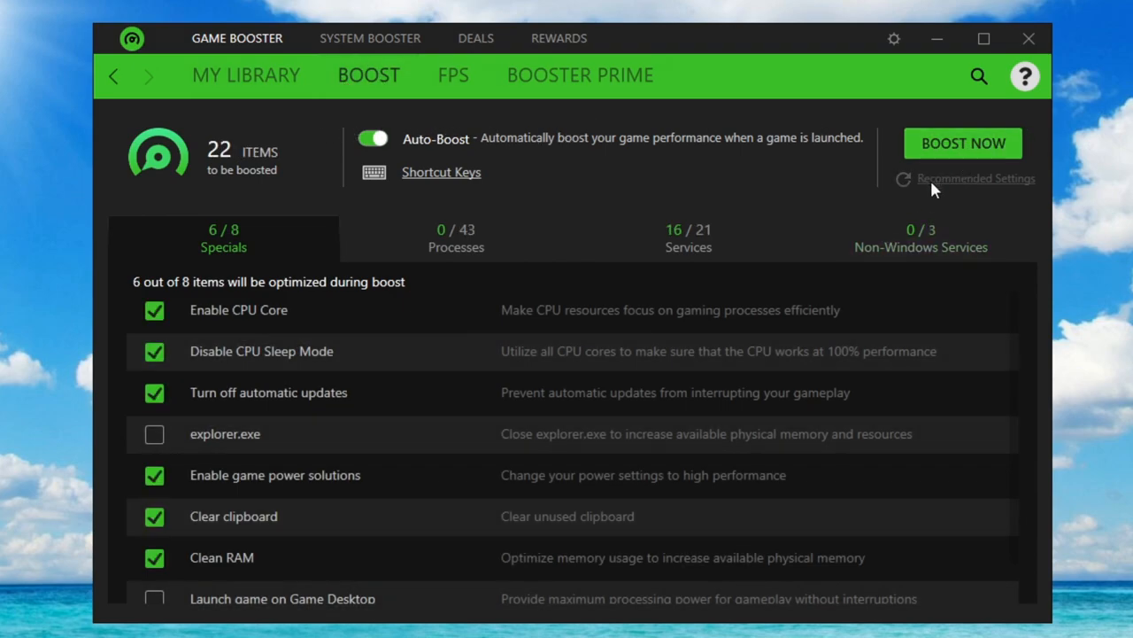
scroll("down", 3)
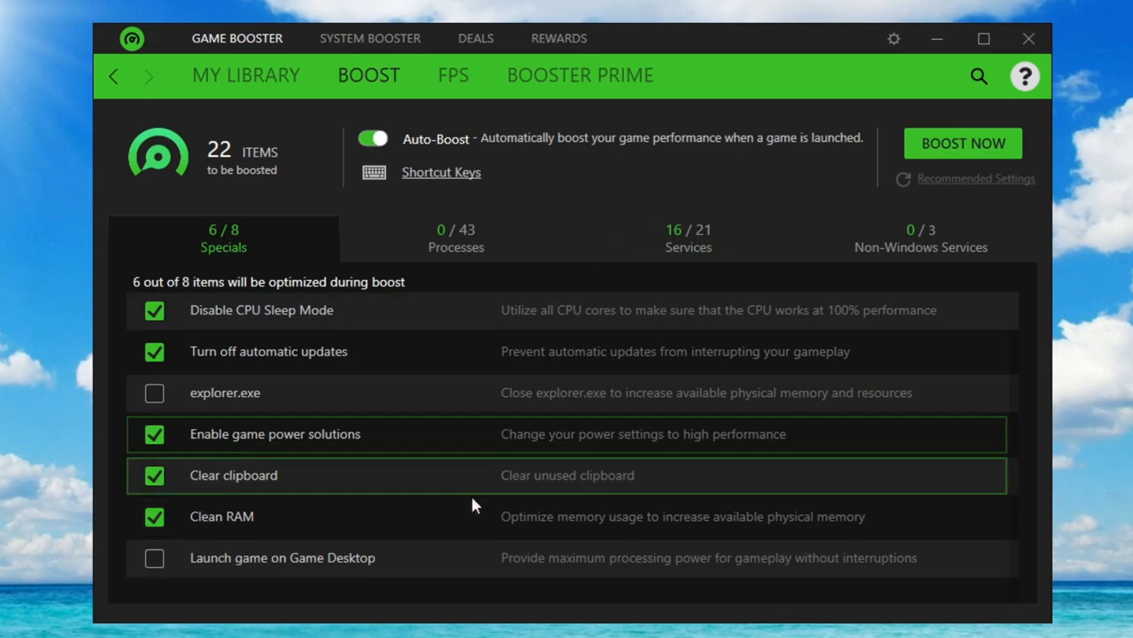
mouse_move(234, 485)
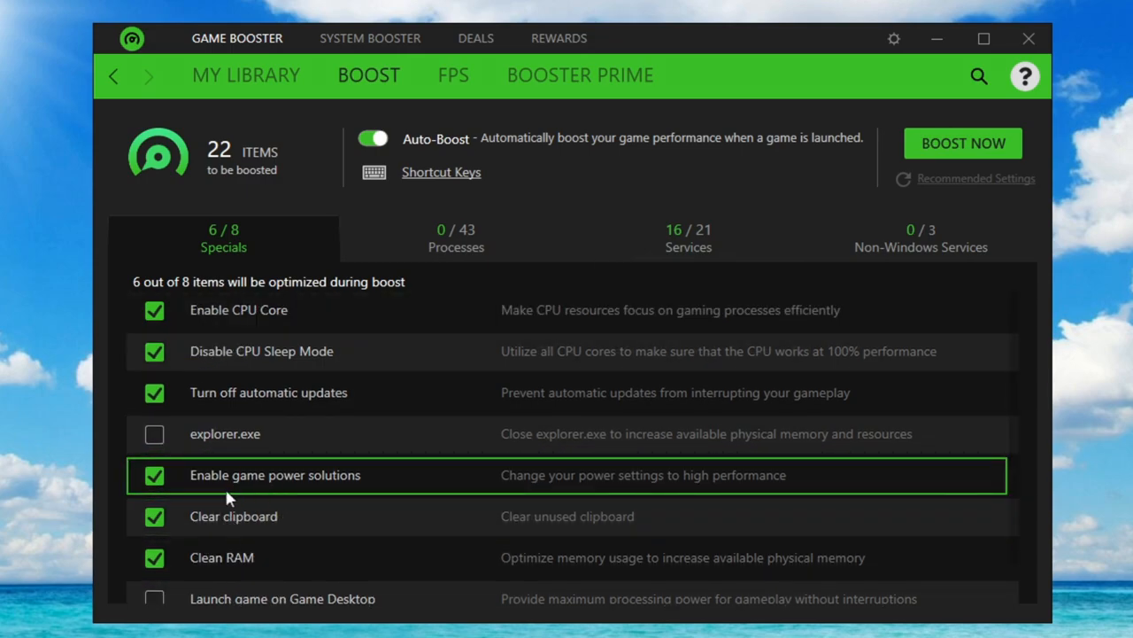
mouse_move(234, 439)
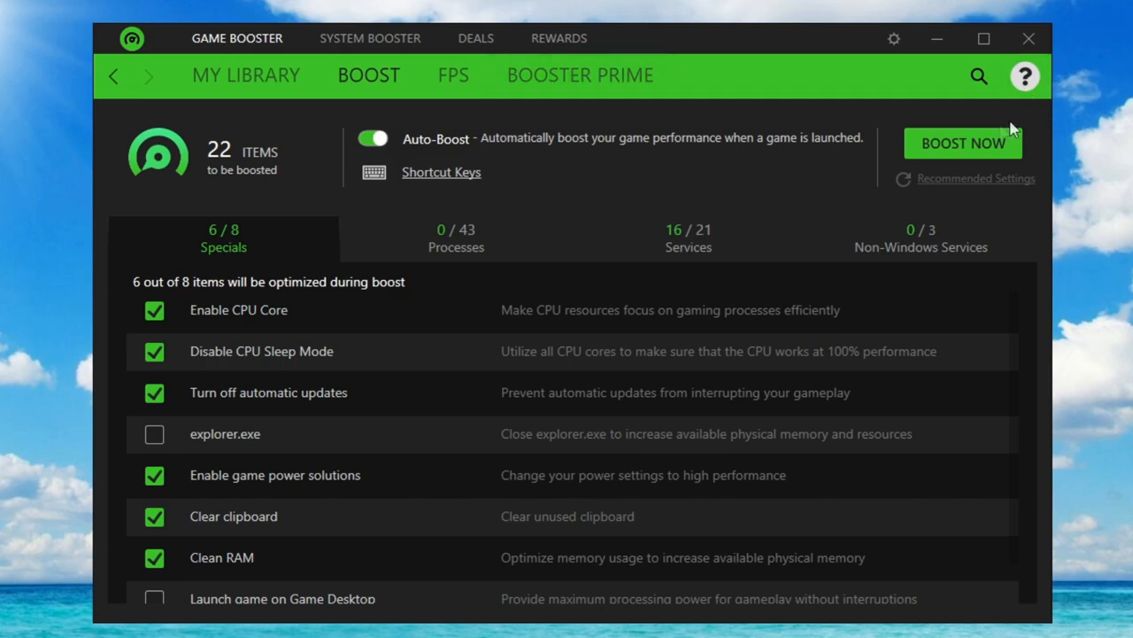
mouse_move(949, 188)
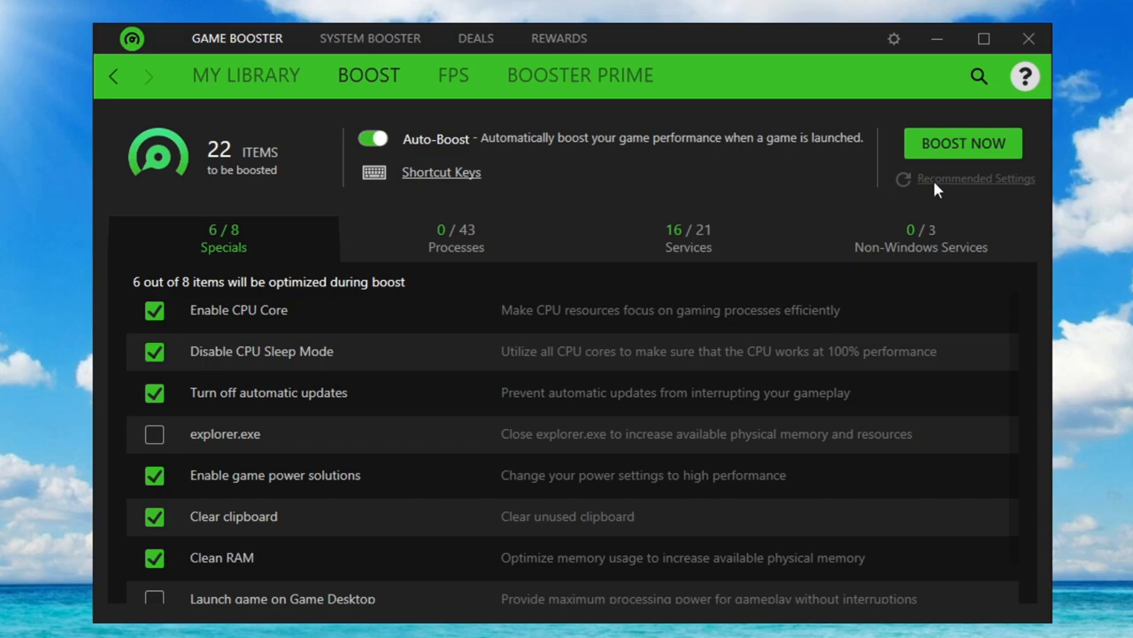
Run Boost Now, releasing 1194 MB of RAM with 6 items optimized
left_click(964, 141)
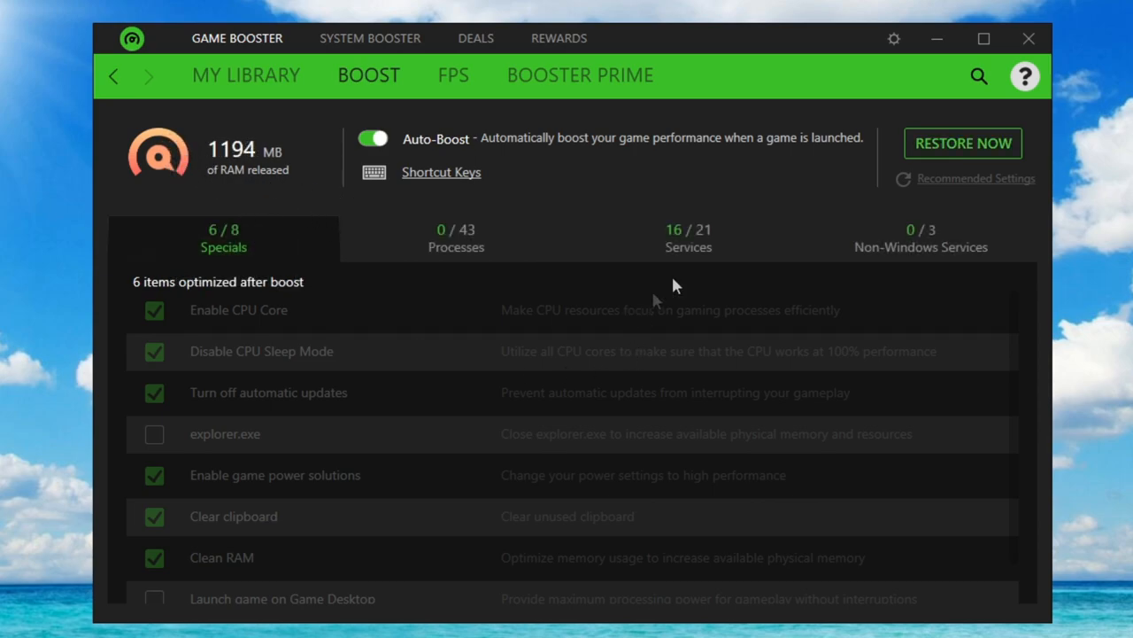
mouse_move(32, 538)
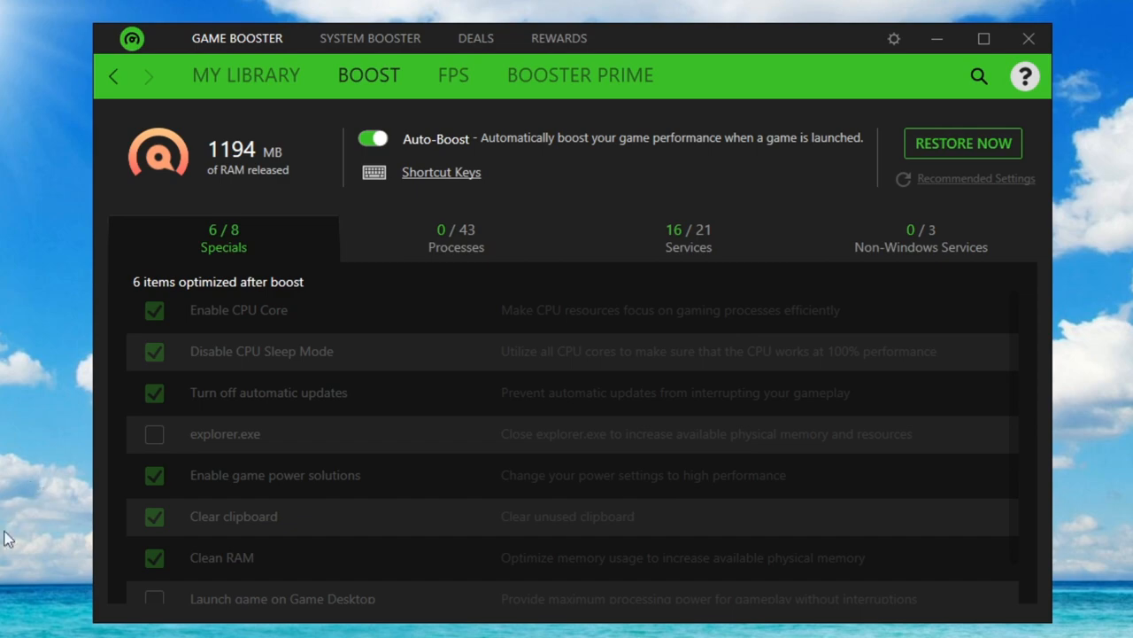